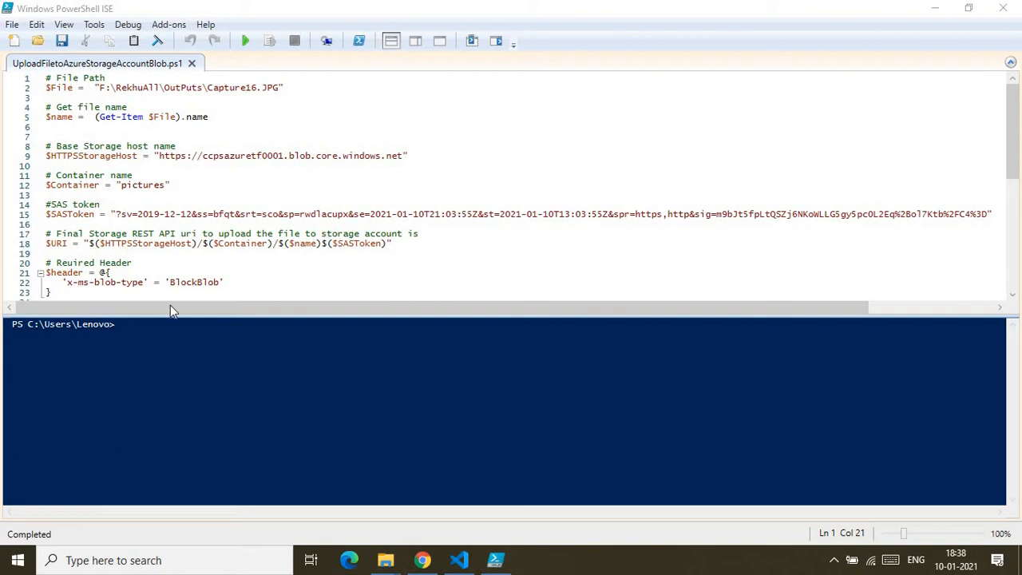
{"action": "mouse_move", "coordinate": [277, 133]}
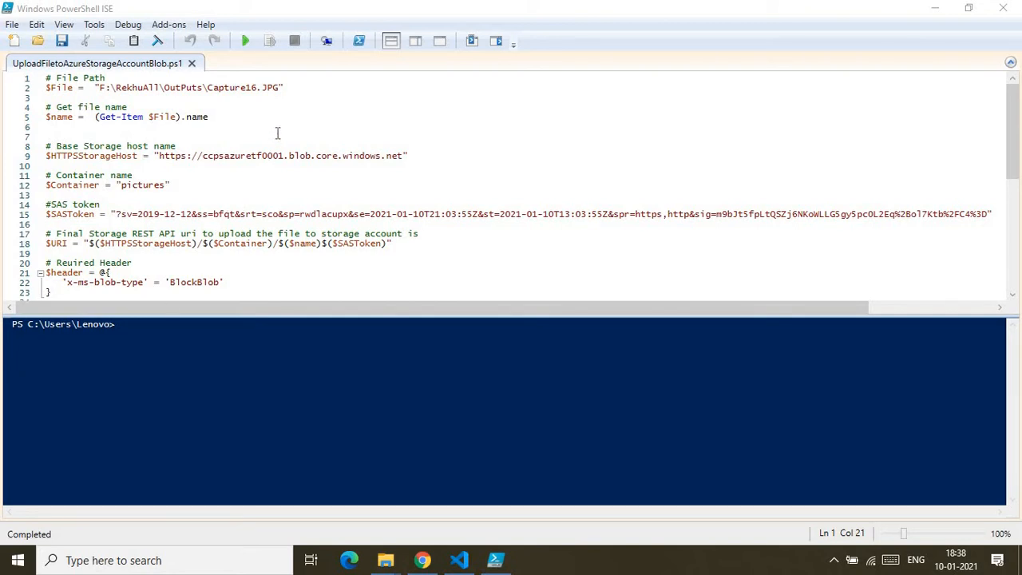
{"action": "mouse_move", "coordinate": [278, 132]}
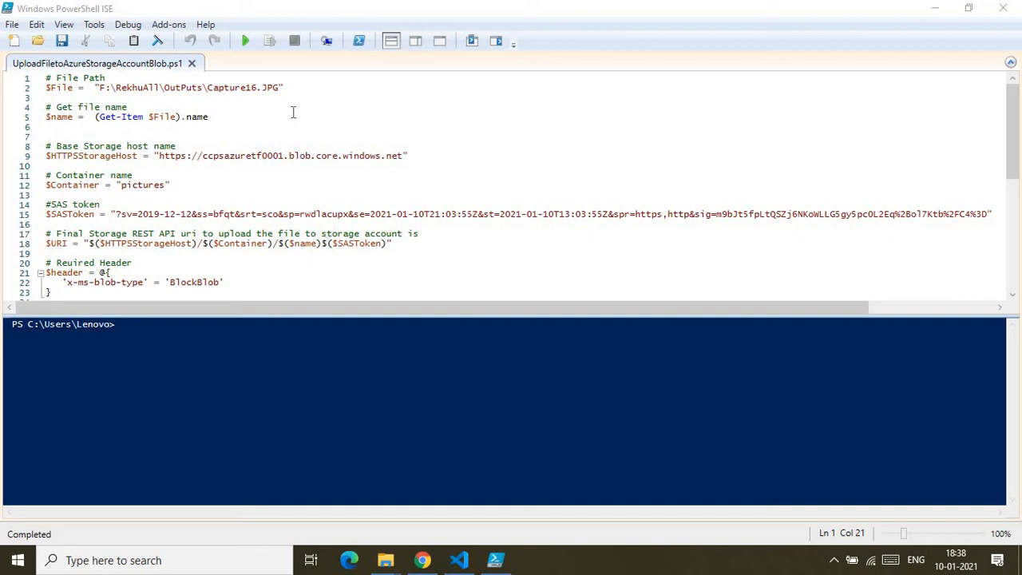
{"action": "mouse_move", "coordinate": [302, 149]}
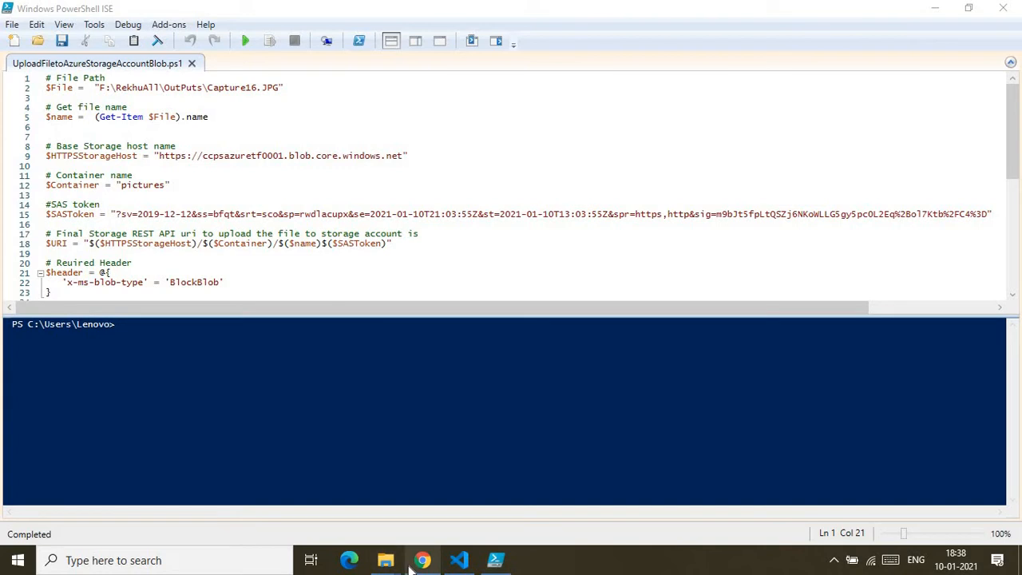
{"action": "mouse_move", "coordinate": [422, 560]}
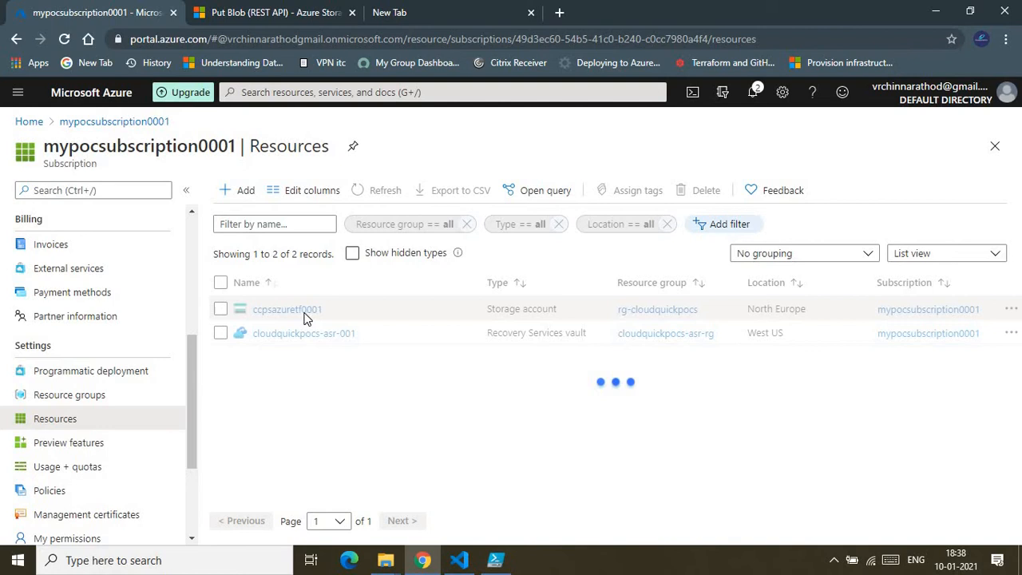
Open the 'pictures' container in storage account ccpsazuretf0001, then return to the upload script.
{"action": "left_click", "coordinate": [286, 309]}
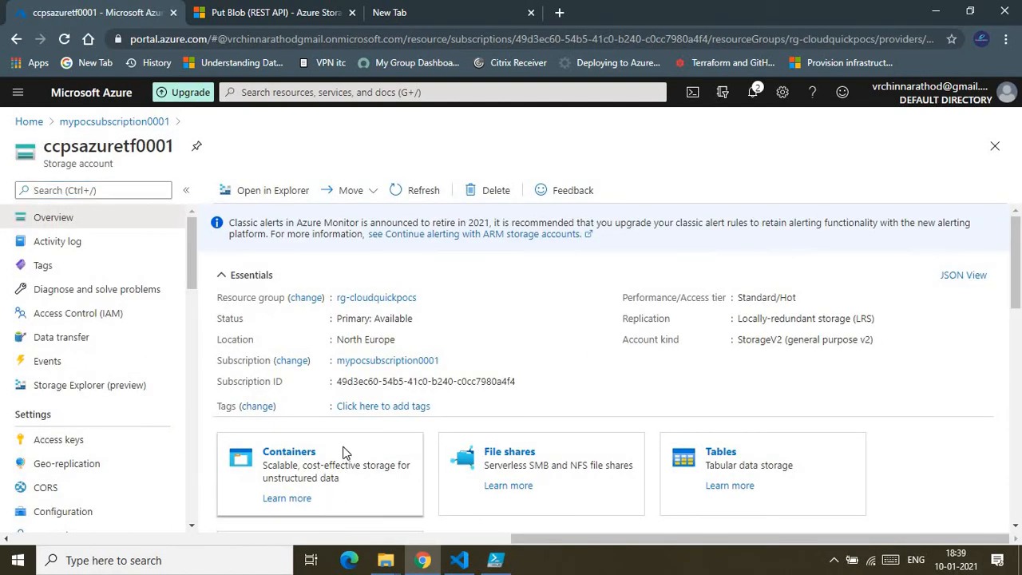
{"action": "left_click", "coordinate": [289, 451]}
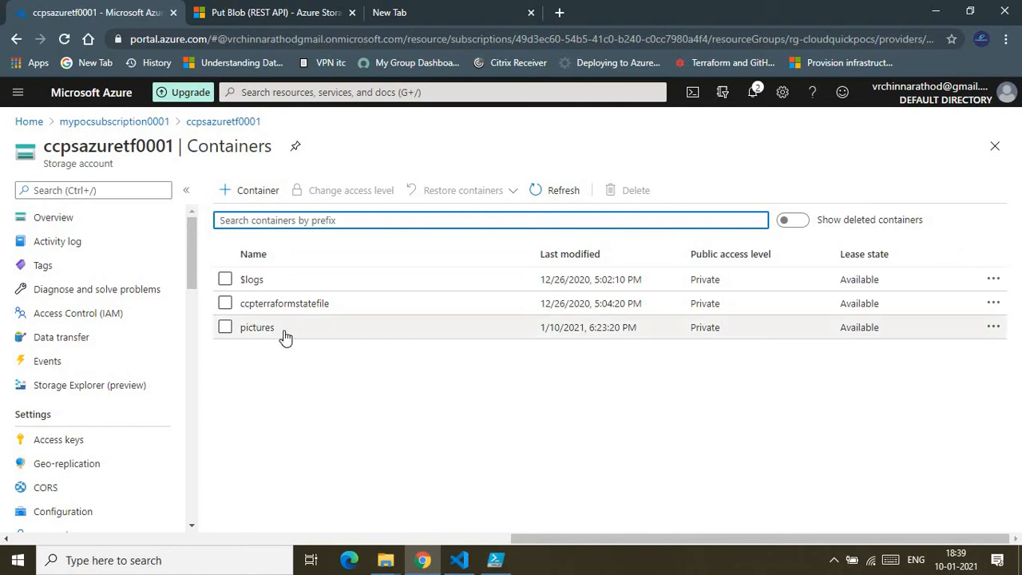
{"action": "left_click", "coordinate": [257, 326]}
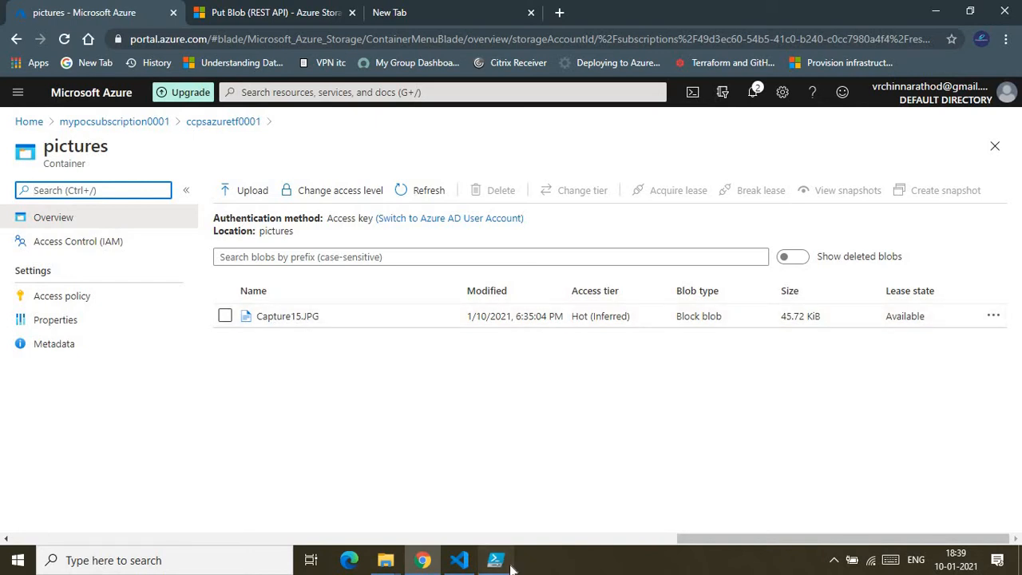
{"action": "left_click", "coordinate": [495, 560]}
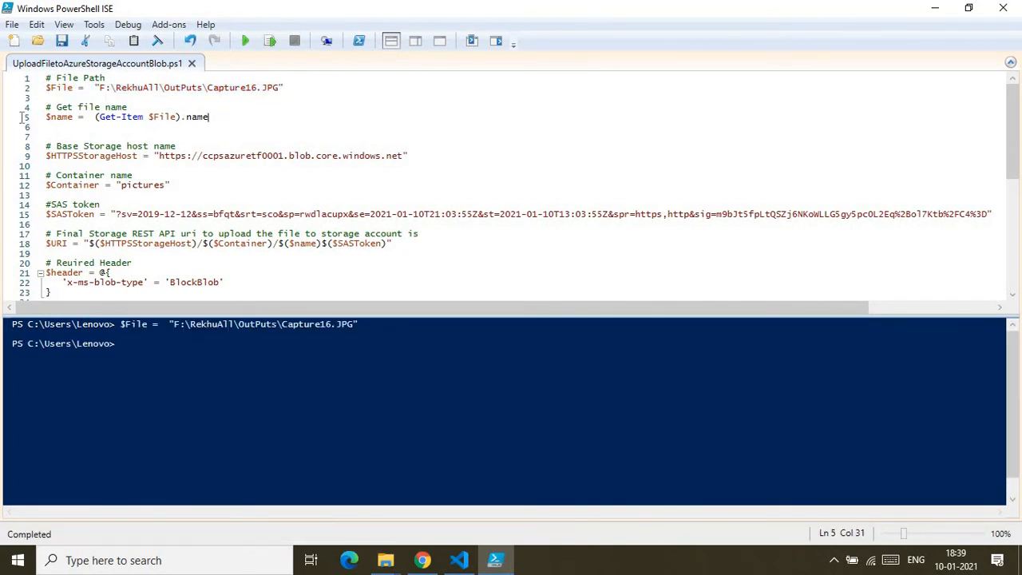
Run the file name, storage host, container and SAS token variable lines.
{"action": "left_click", "coordinate": [270, 41]}
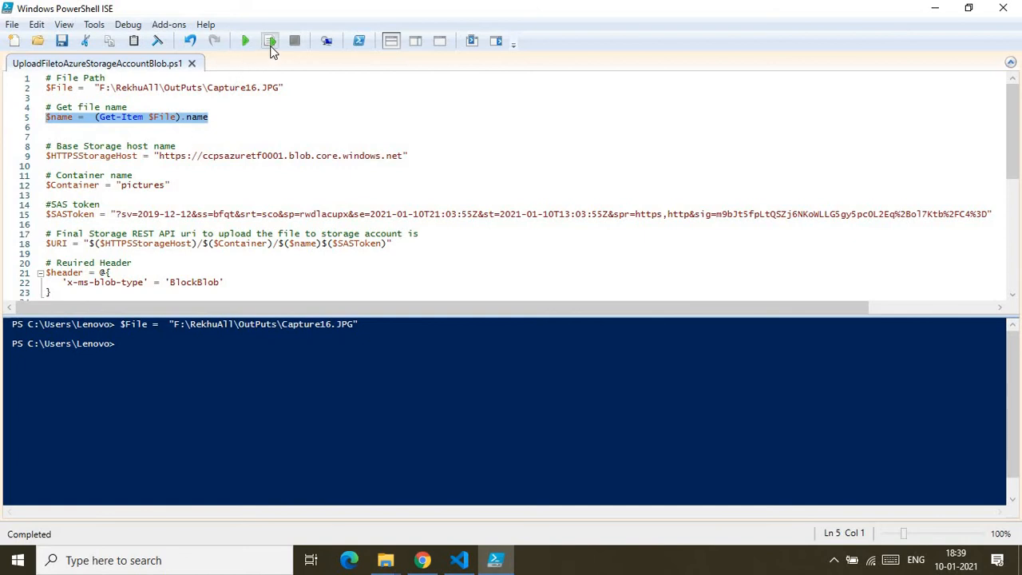
{"action": "left_click", "coordinate": [269, 40]}
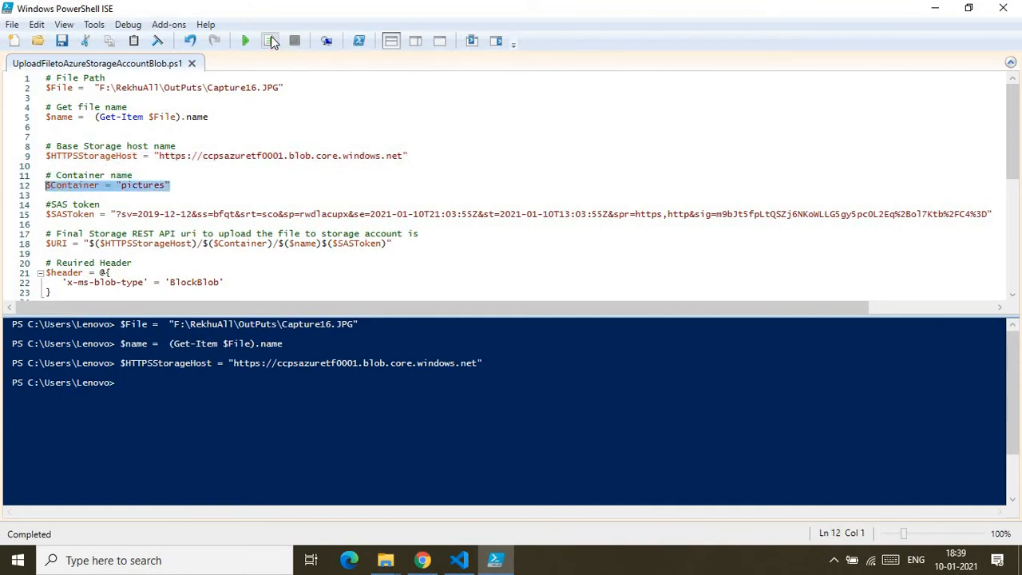
{"action": "left_click", "coordinate": [270, 41]}
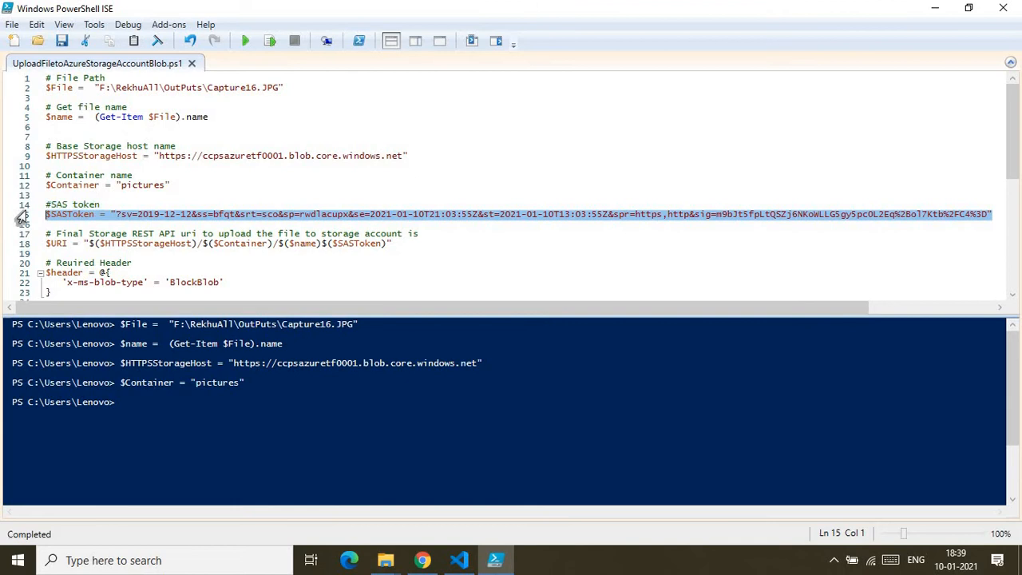
{"action": "key", "text": "F8"}
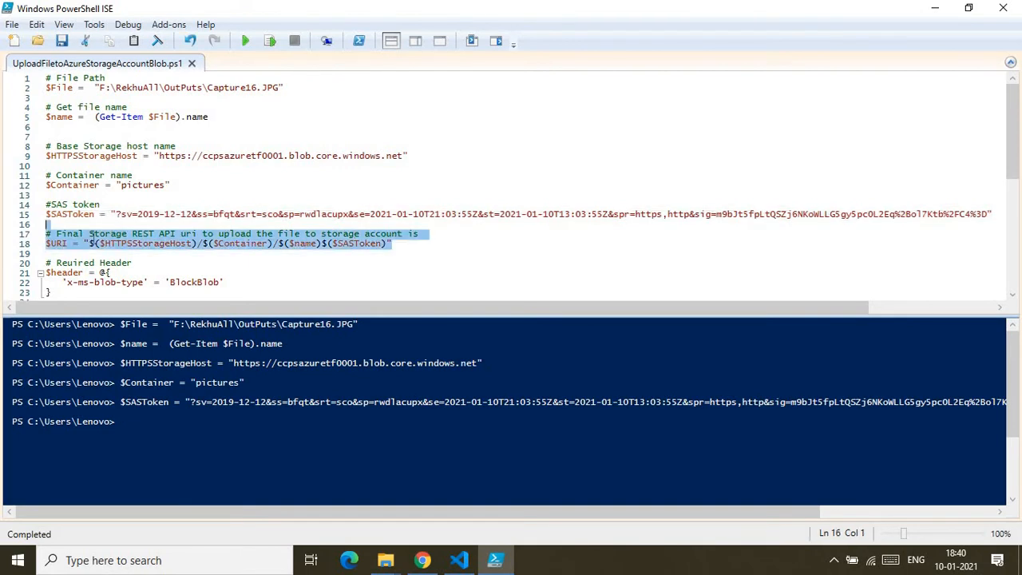
Build and print the upload $URI, then run the BlockBlob header definition.
{"action": "left_click", "coordinate": [60, 244]}
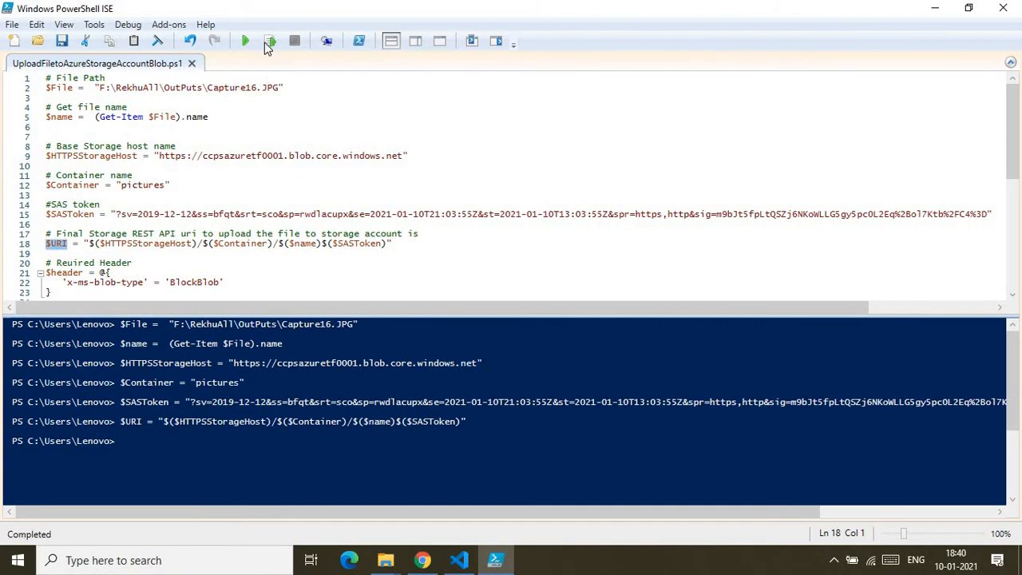
{"action": "left_click", "coordinate": [245, 41]}
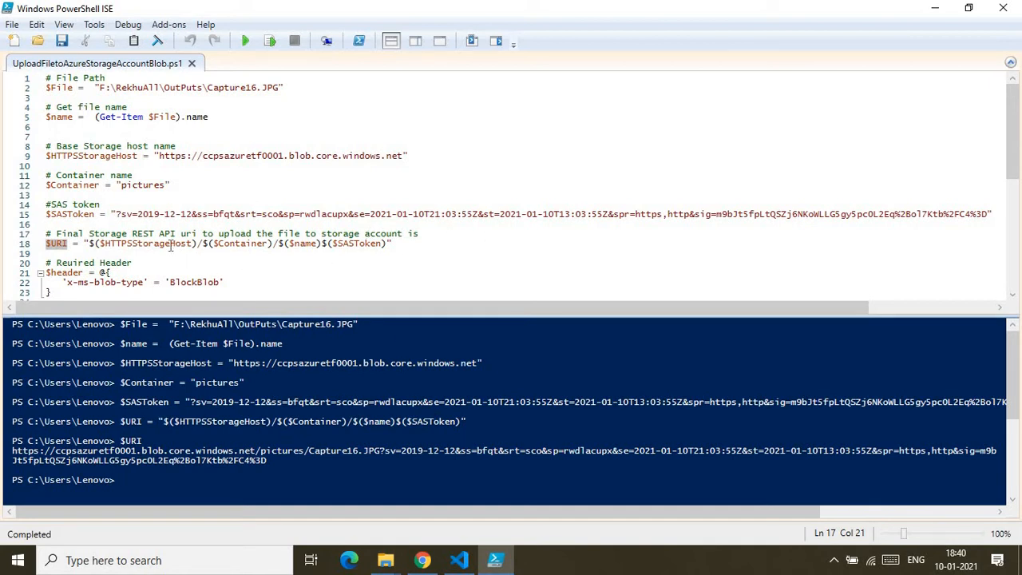
{"action": "double_click", "coordinate": [146, 243]}
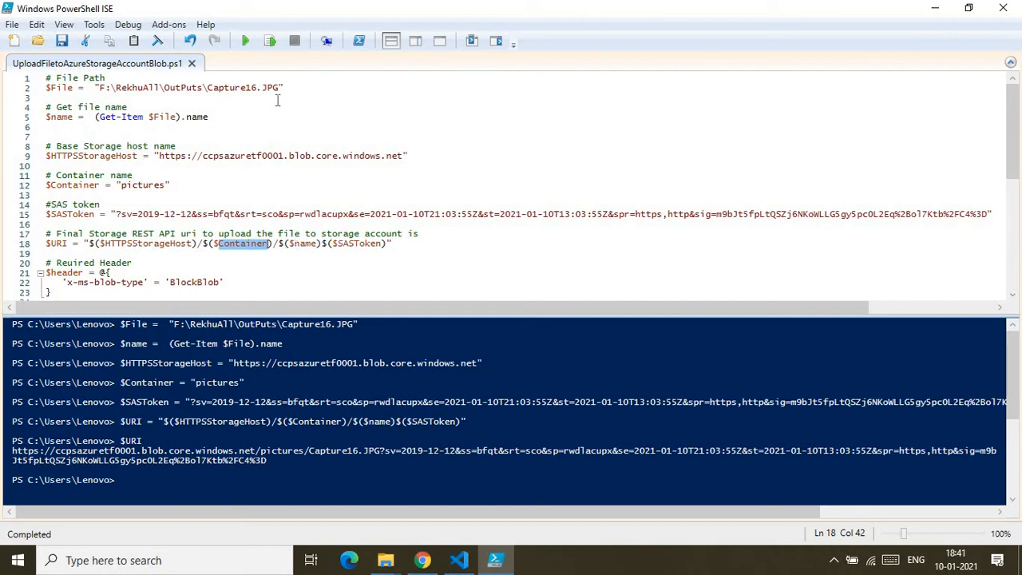
{"action": "mouse_move", "coordinate": [326, 242]}
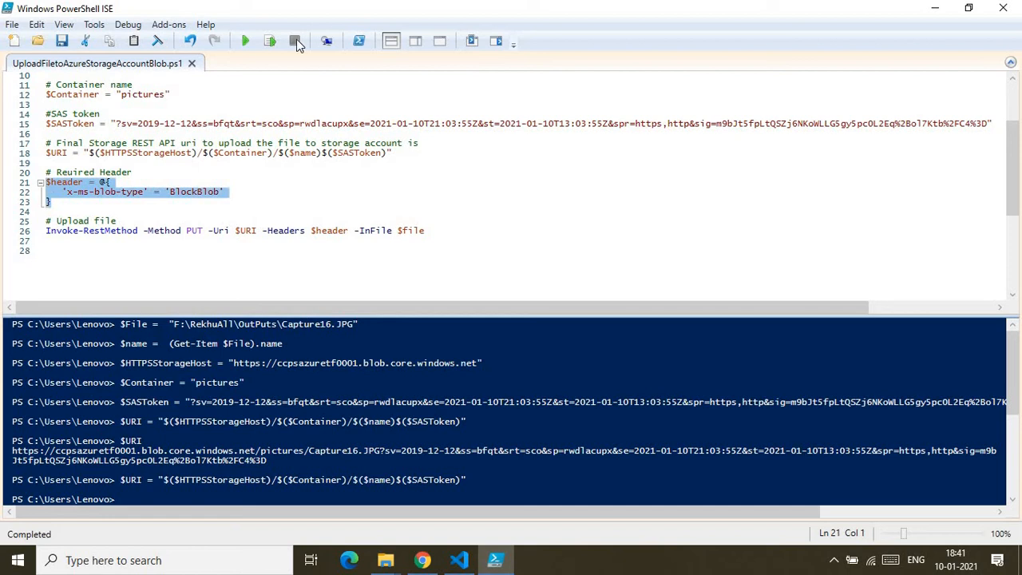
{"action": "left_click", "coordinate": [270, 41]}
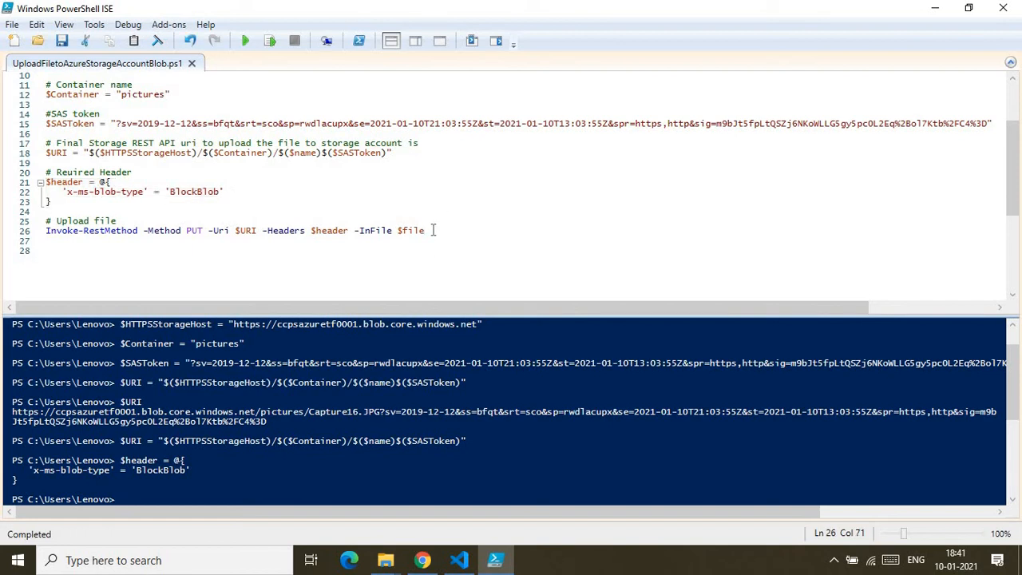
Run the Invoke-RestMethod PUT line to upload Capture16.JPG.
{"action": "left_click_drag", "start_coordinate": [431, 231], "coordinate": [51, 230]}
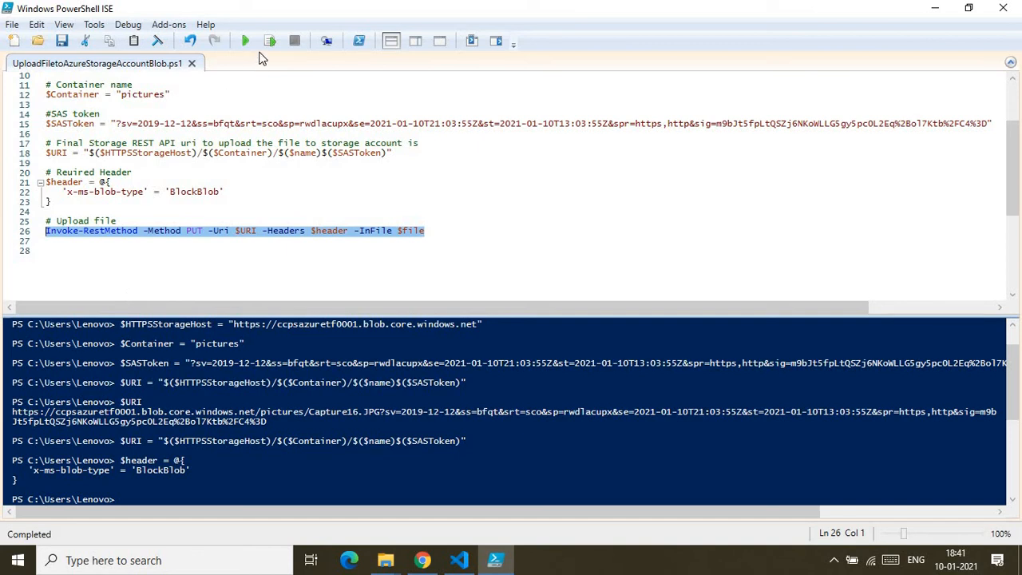
{"action": "left_click", "coordinate": [245, 41]}
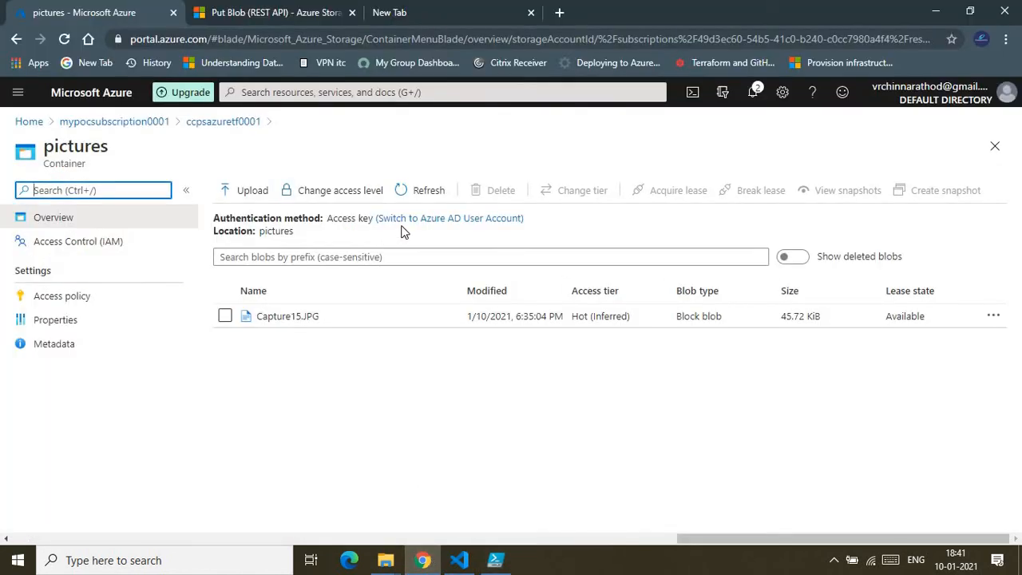
Refresh the pictures container to confirm Capture16.JPG, then return to PowerShell ISE.
{"action": "left_click", "coordinate": [428, 190]}
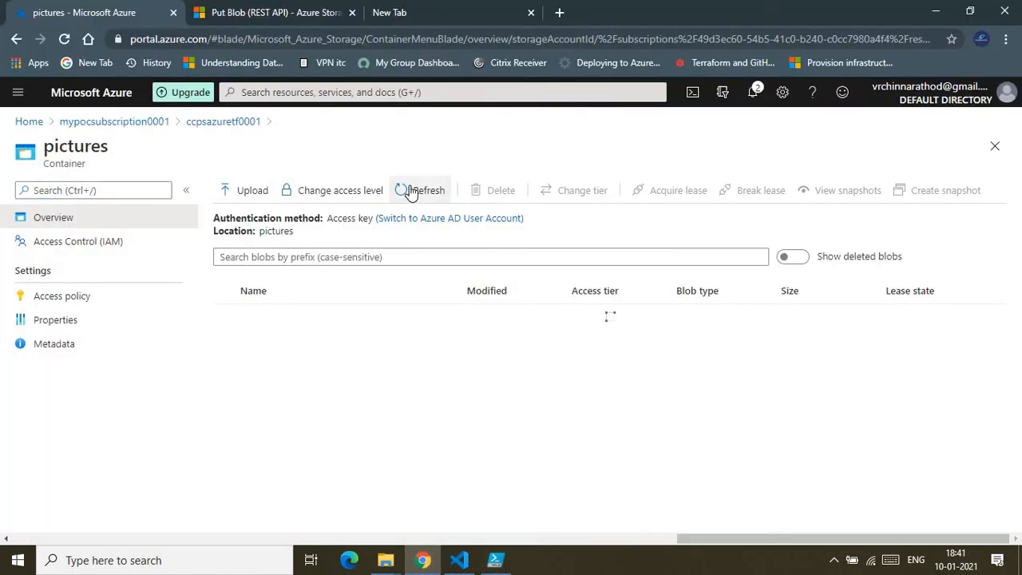
{"action": "left_click", "coordinate": [420, 190]}
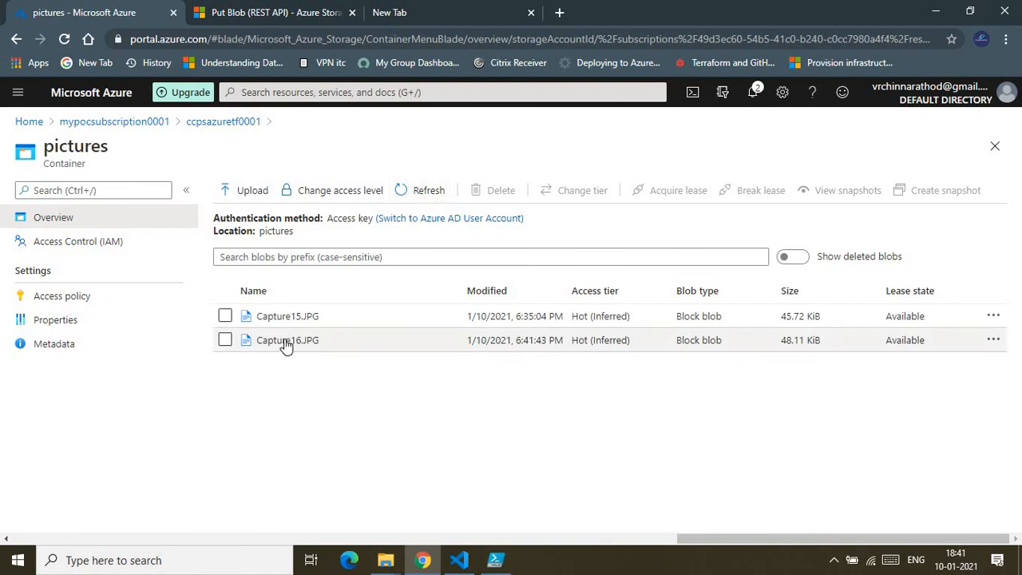
{"action": "mouse_move", "coordinate": [475, 515]}
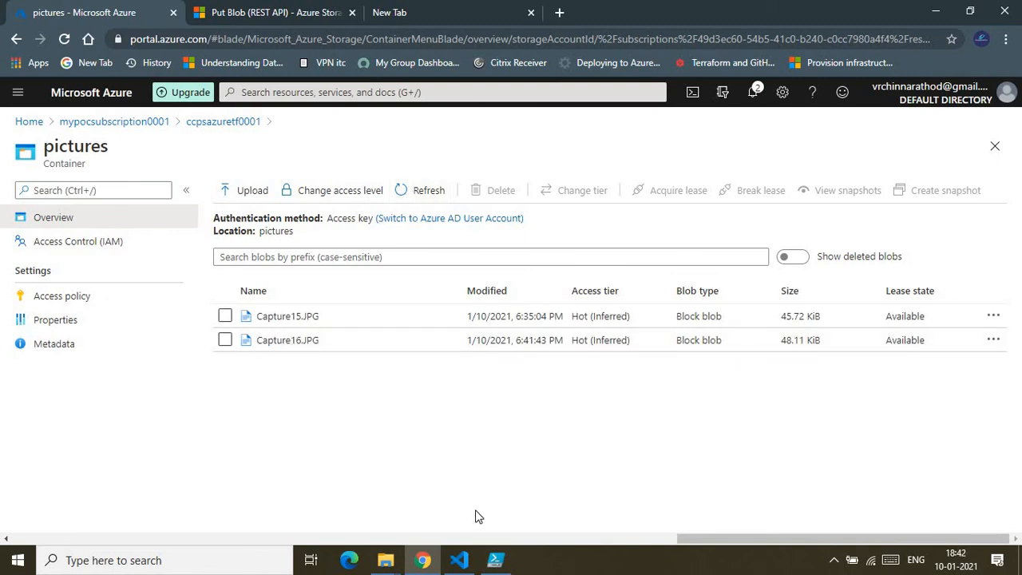
{"action": "left_click", "coordinate": [495, 560]}
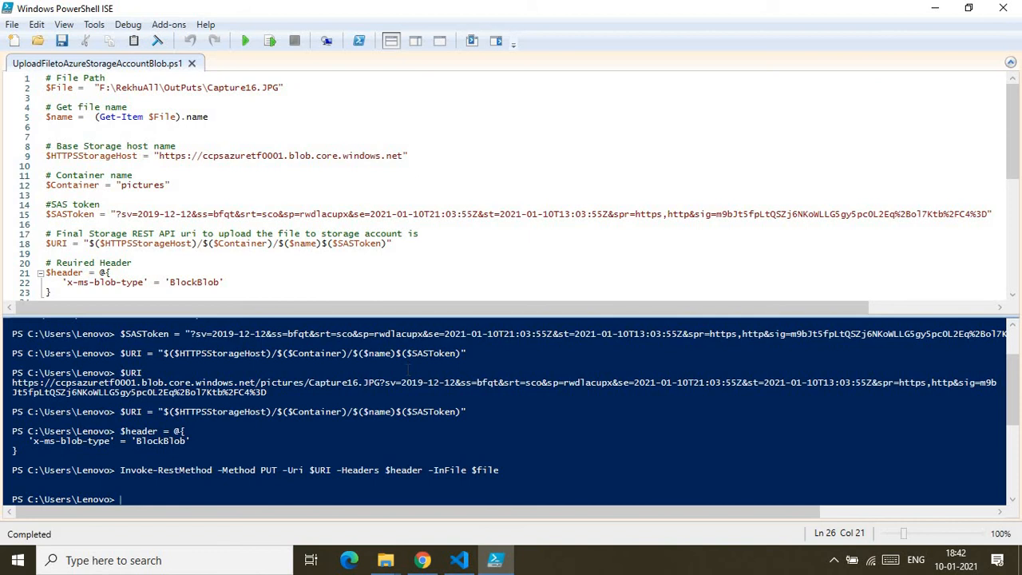